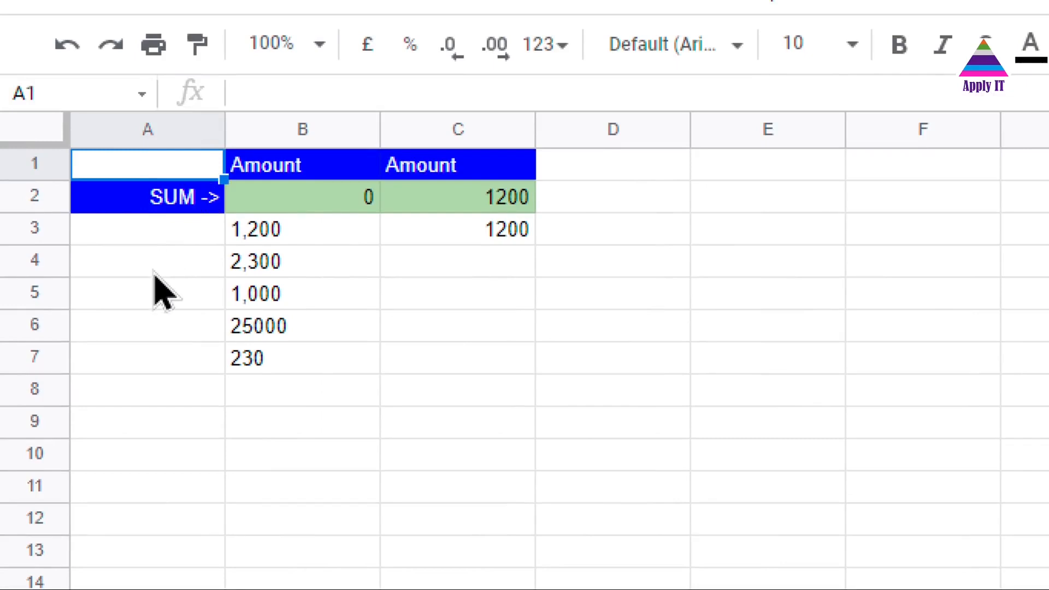
pyautogui.moveTo(294, 258)
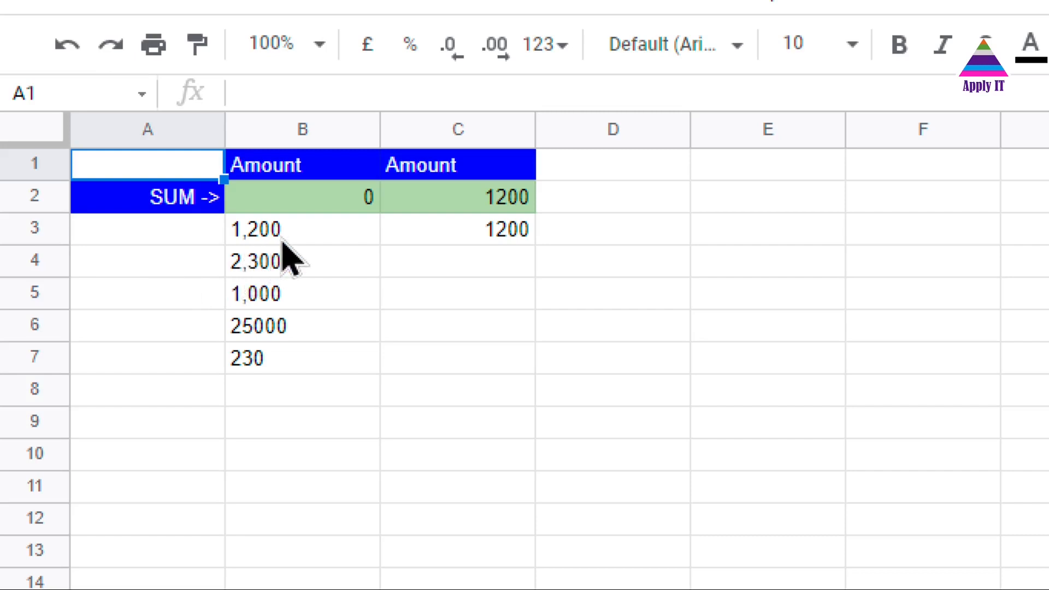
# - Inspect the text-stored amounts in B3, B4 and B6 (including 25000)
pyautogui.click(302, 229)
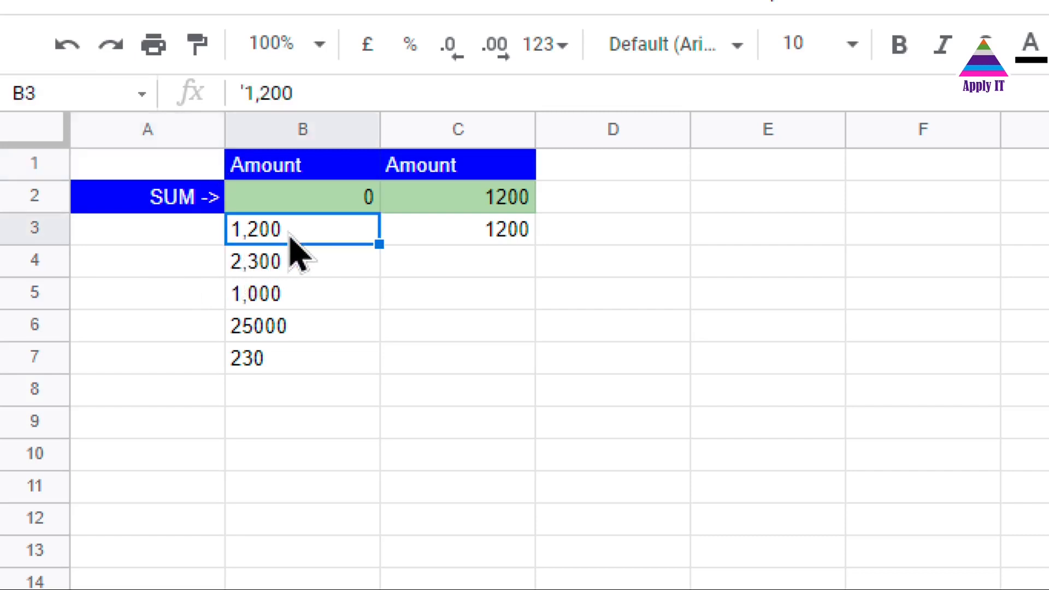
pyautogui.click(302, 326)
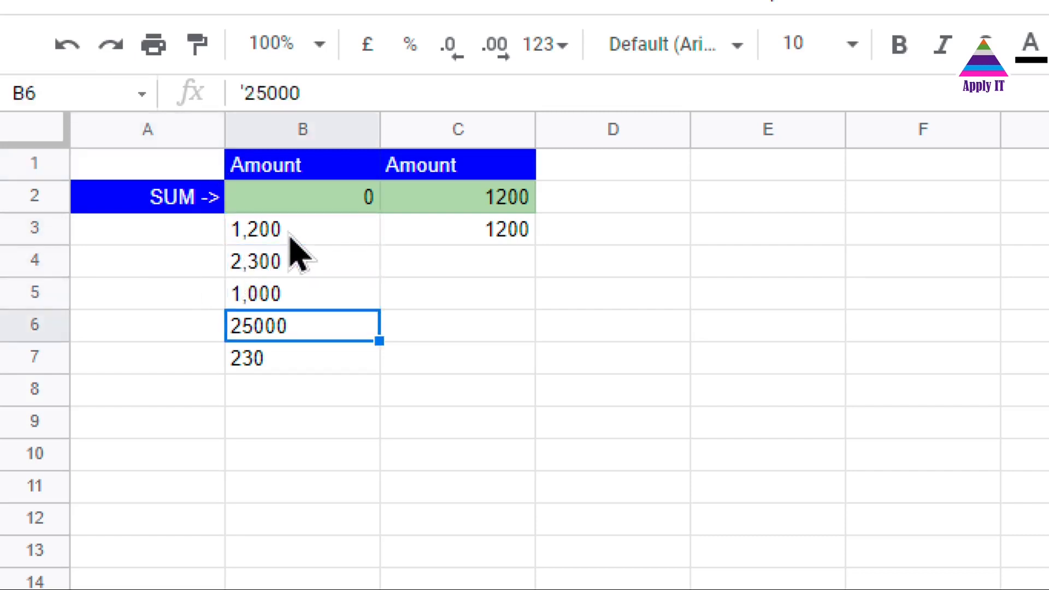
pyautogui.click(301, 261)
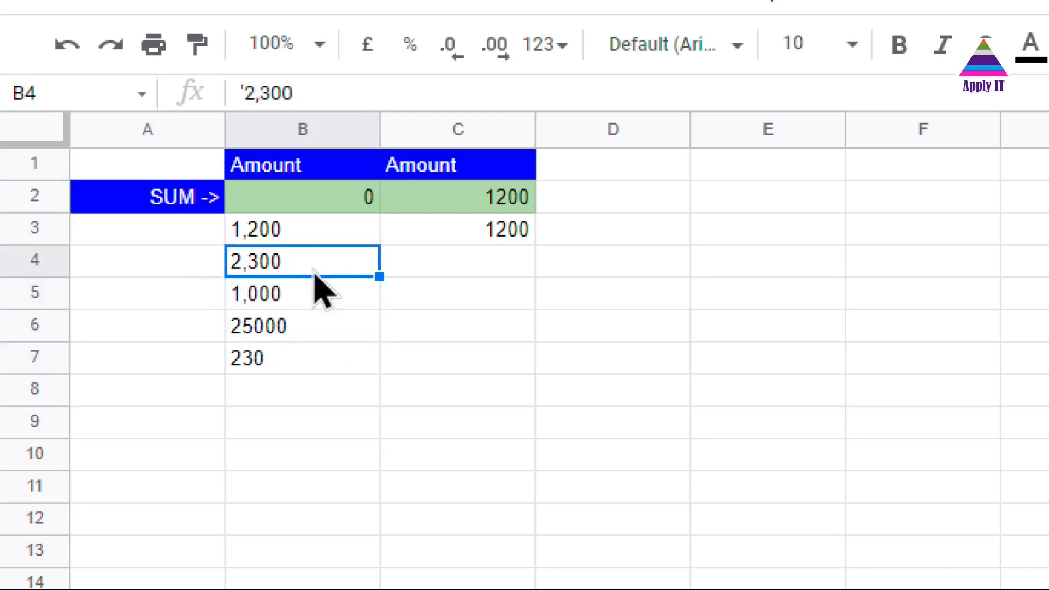
pyautogui.moveTo(328, 362)
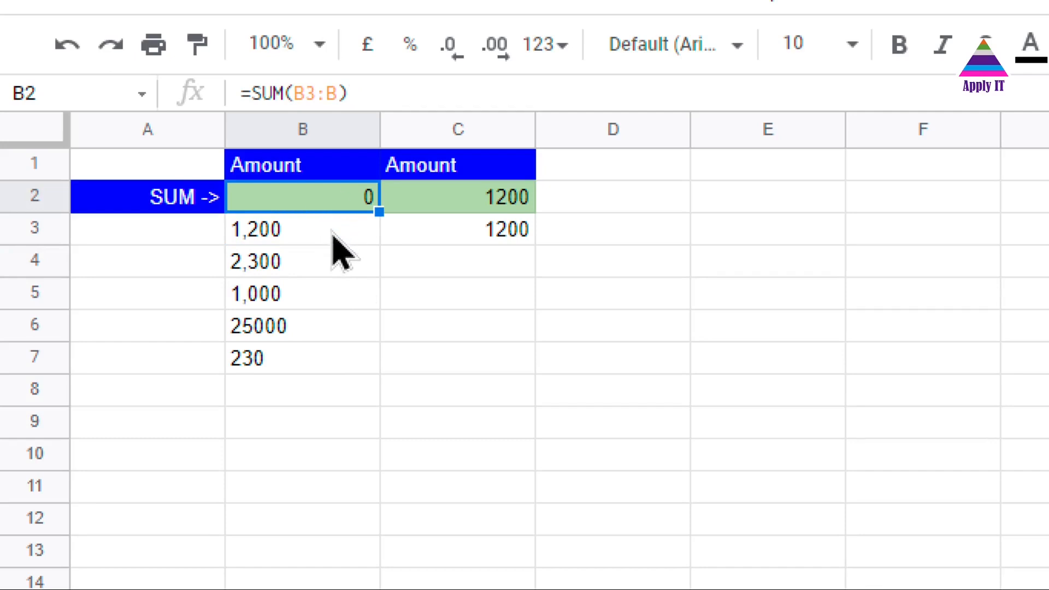
pyautogui.moveTo(321, 375)
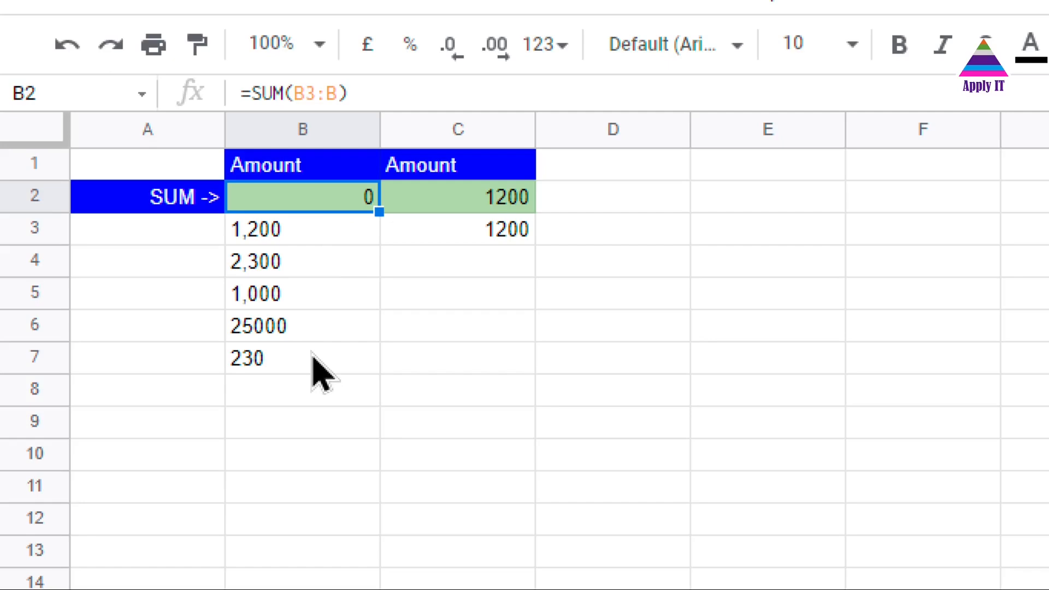
pyautogui.moveTo(486, 244)
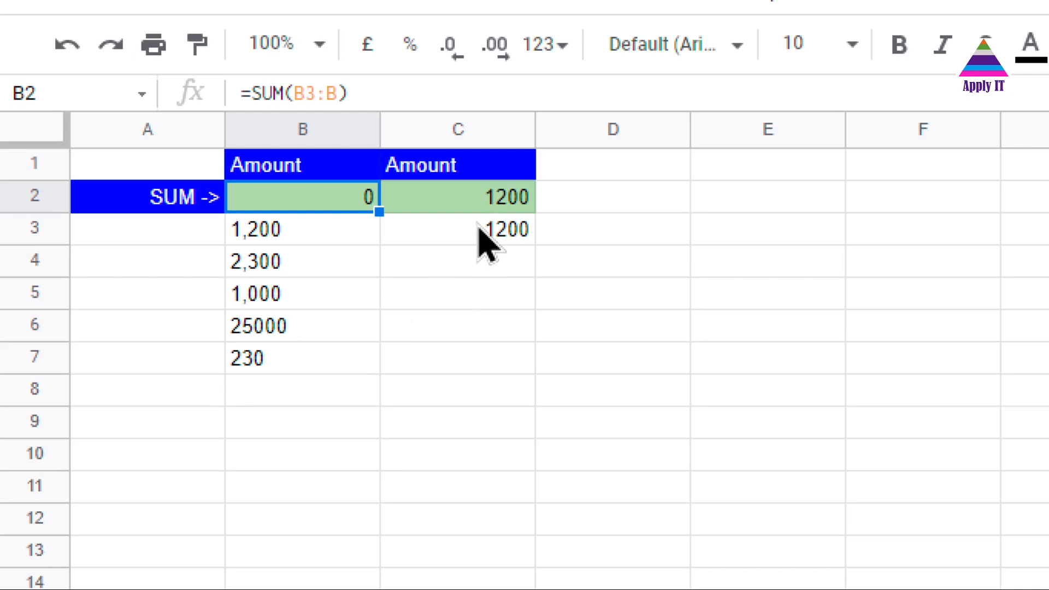
pyautogui.click(458, 195)
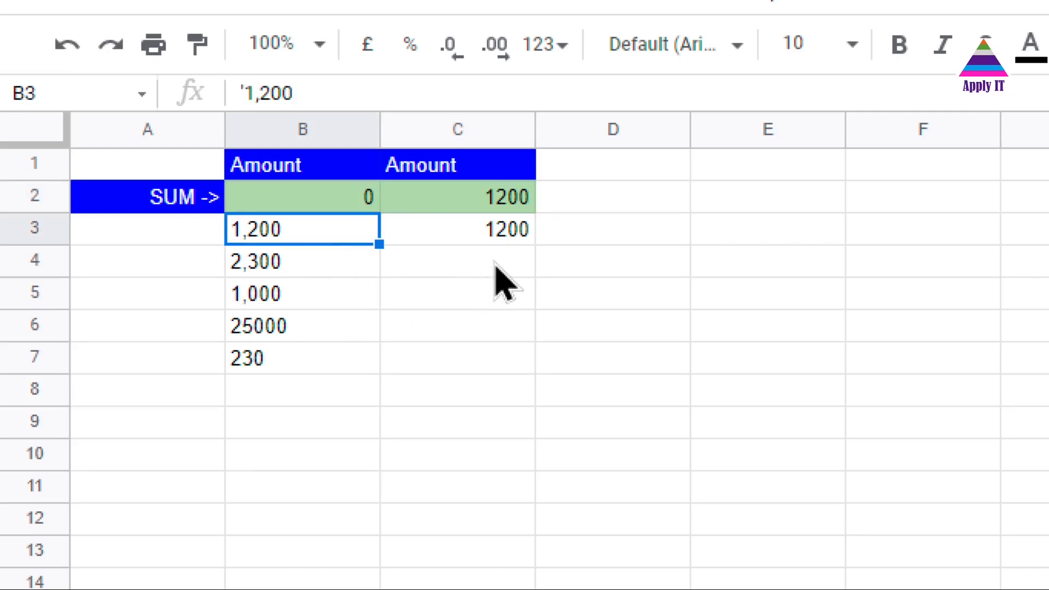
# - Enter =VALUE(B4) in C4 and accept the suggested fill for rows 5 to 7
pyautogui.write('=')
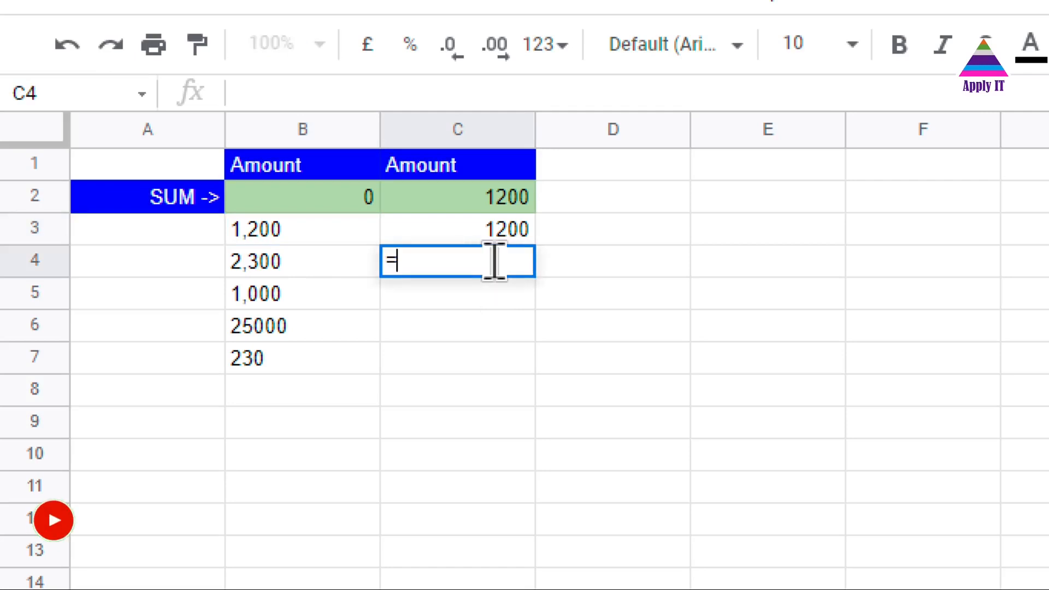
pyautogui.write('VALUE')
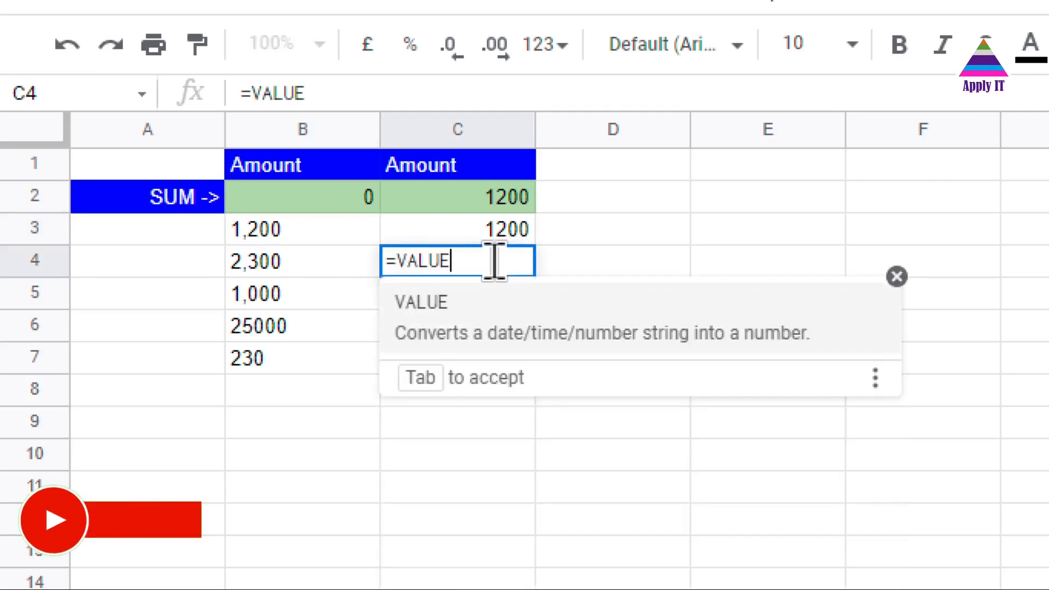
pyautogui.write('(B4')
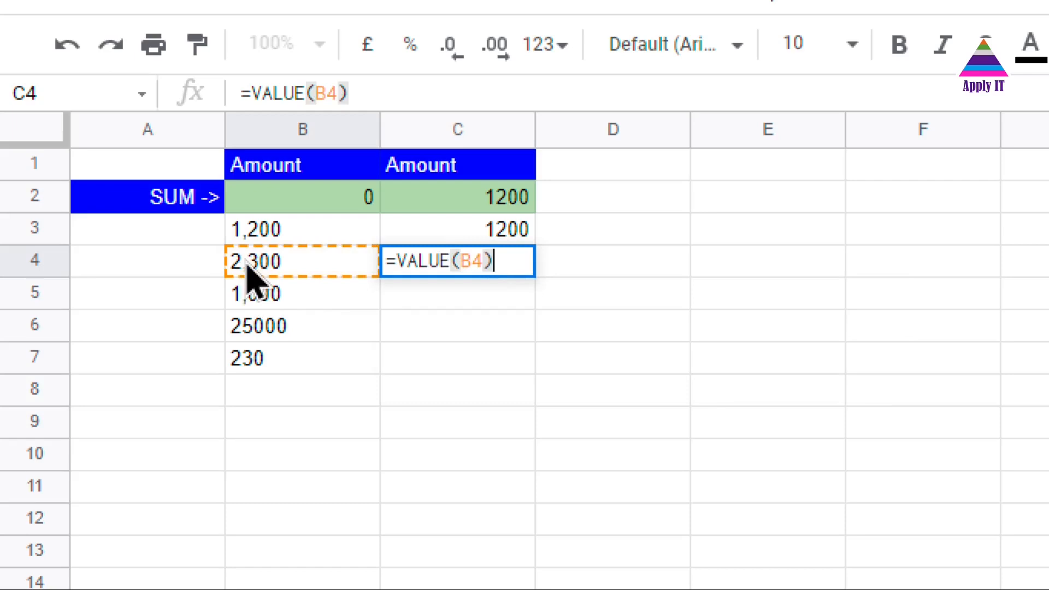
pyautogui.press('enter')
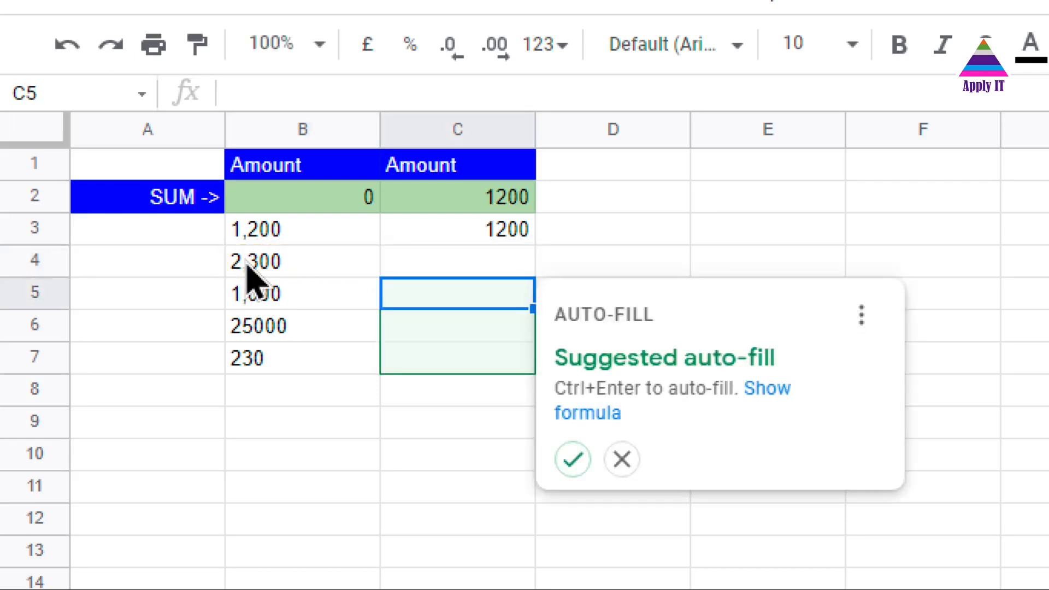
pyautogui.click(572, 459)
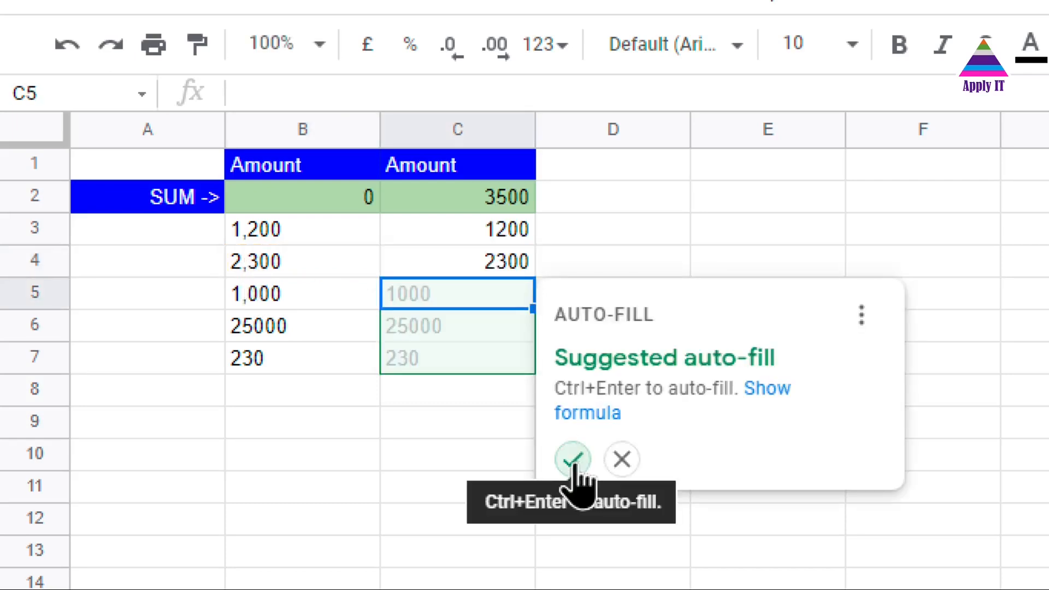
pyautogui.click(572, 459)
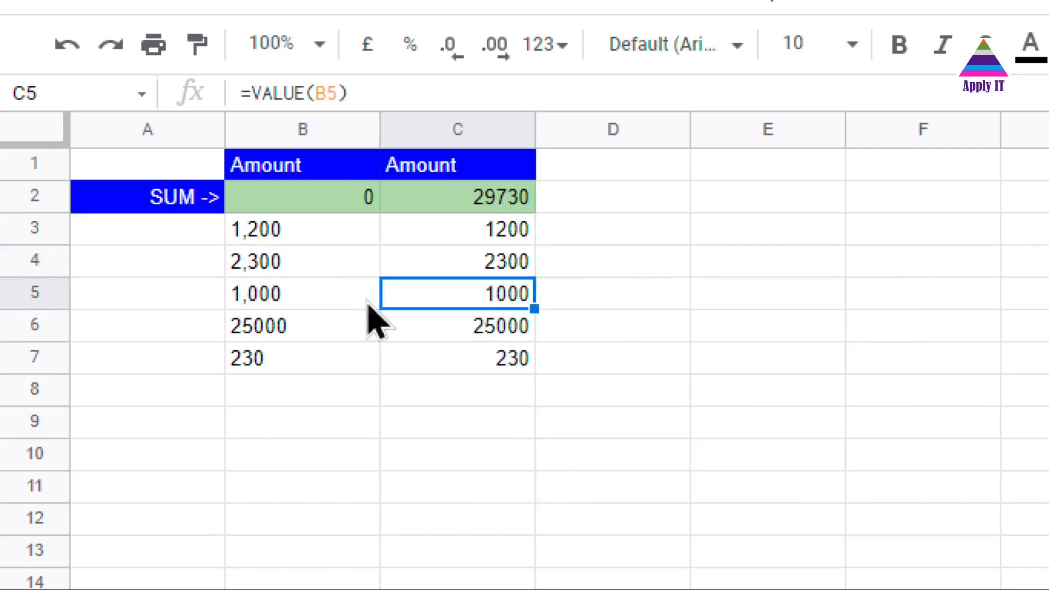
pyautogui.moveTo(498, 207)
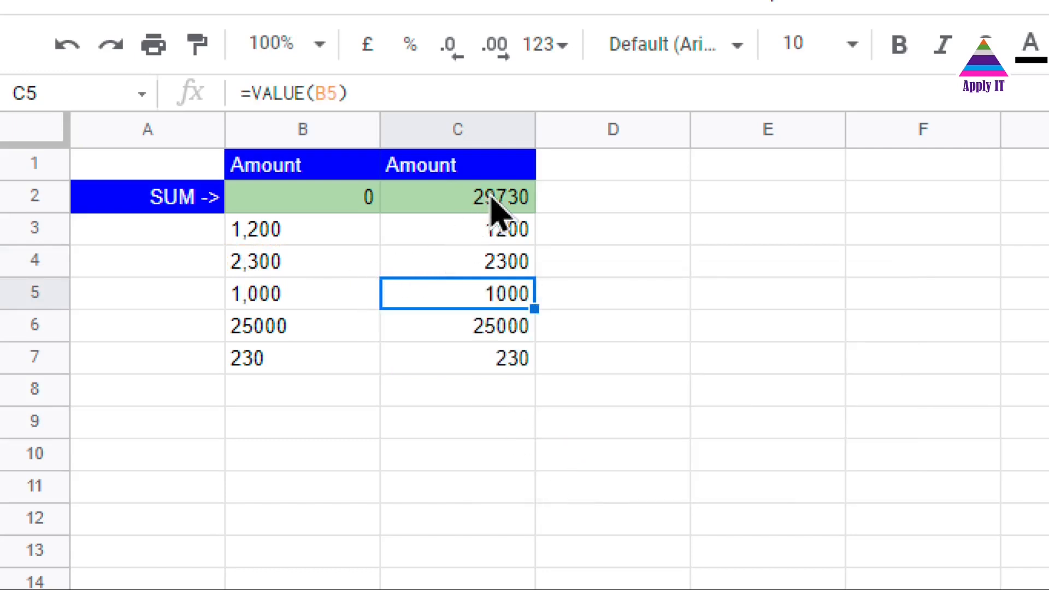
pyautogui.click(457, 196)
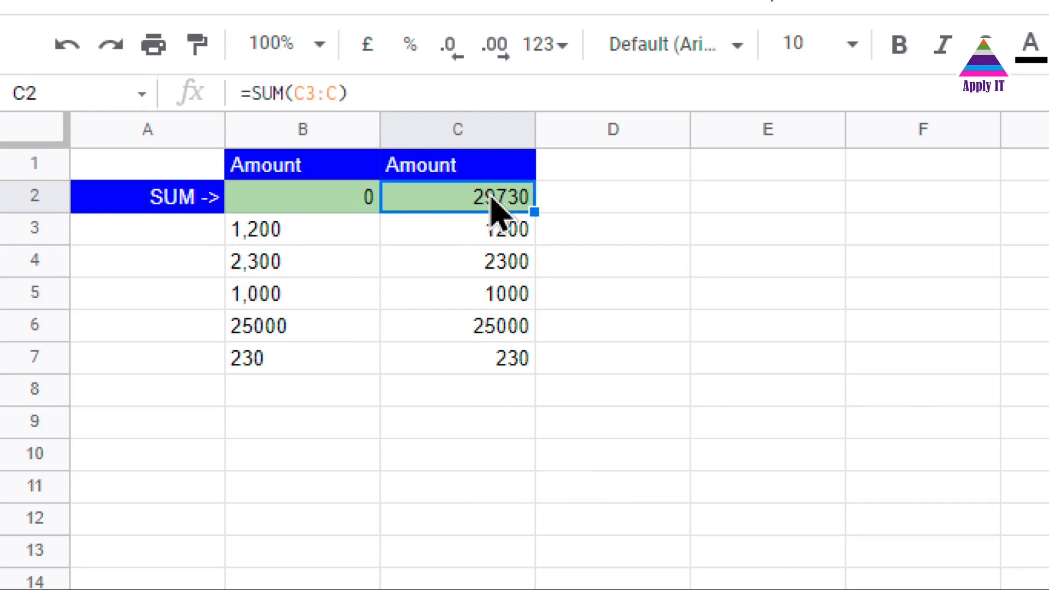
pyautogui.moveTo(374, 258)
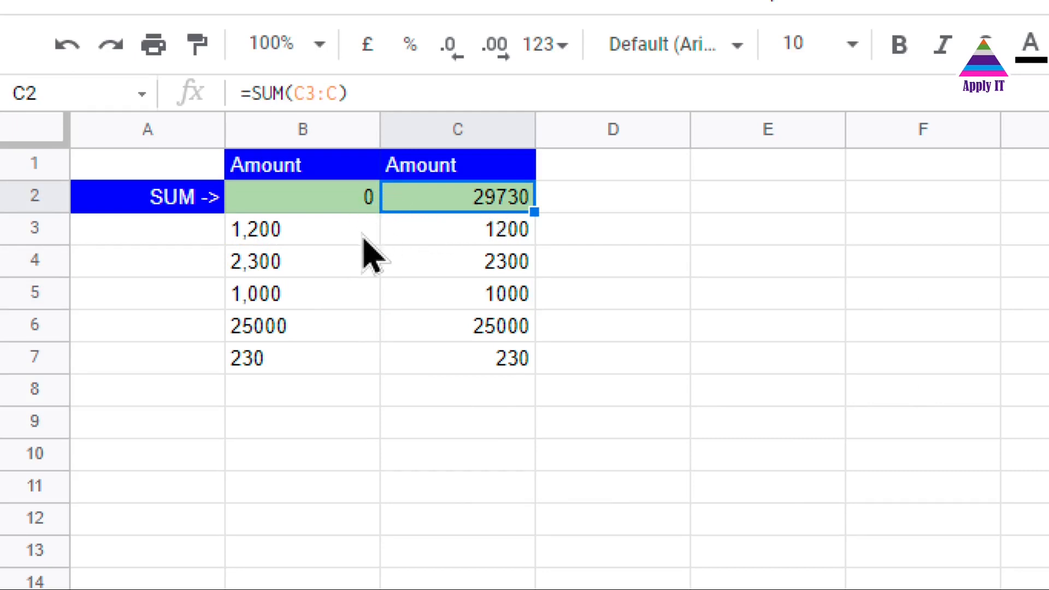
pyautogui.moveTo(494, 260)
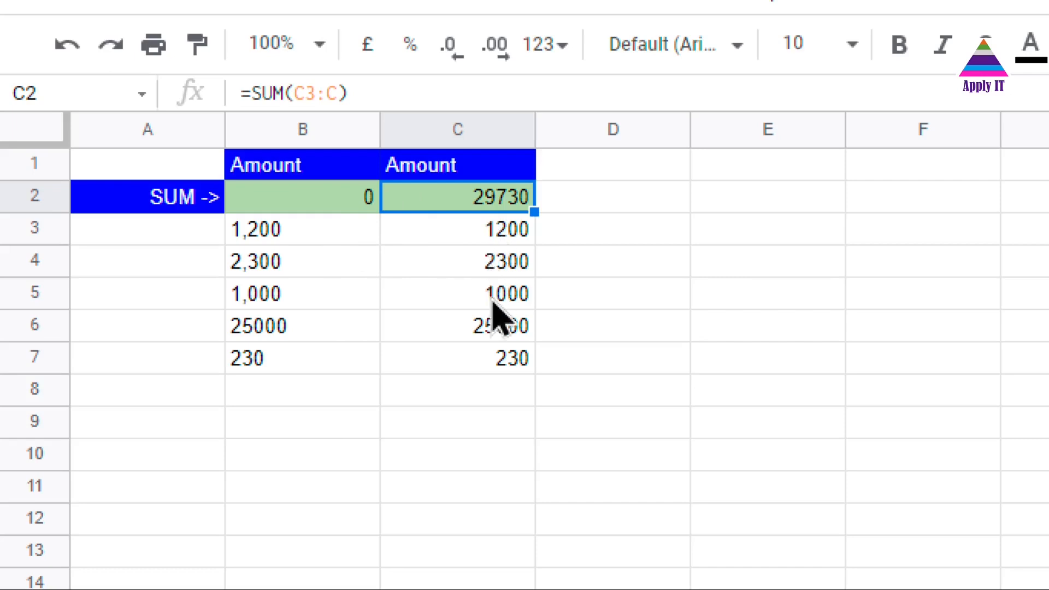
pyautogui.moveTo(280, 255)
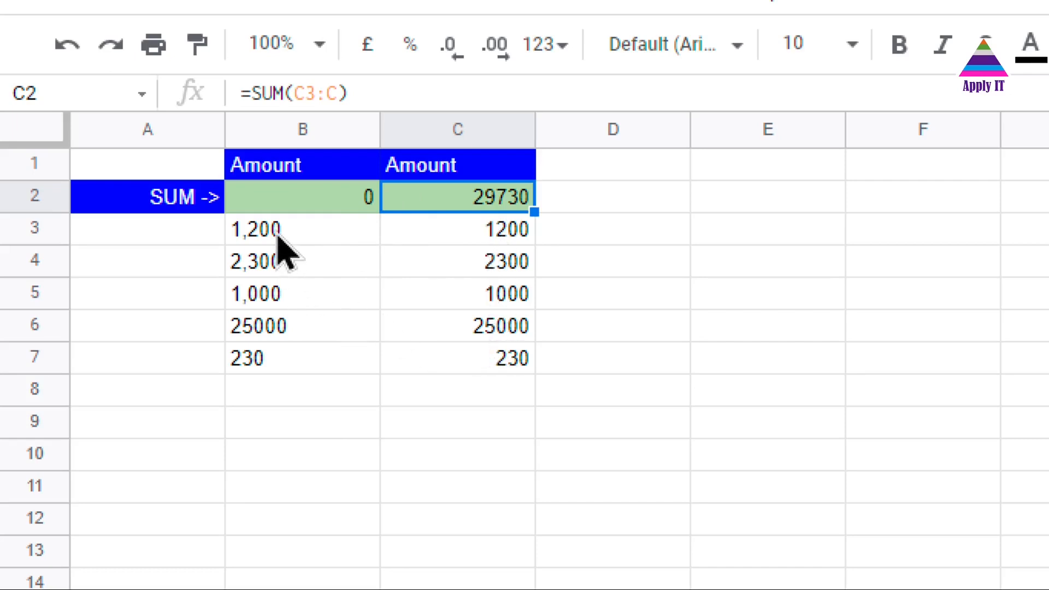
pyautogui.click(302, 228)
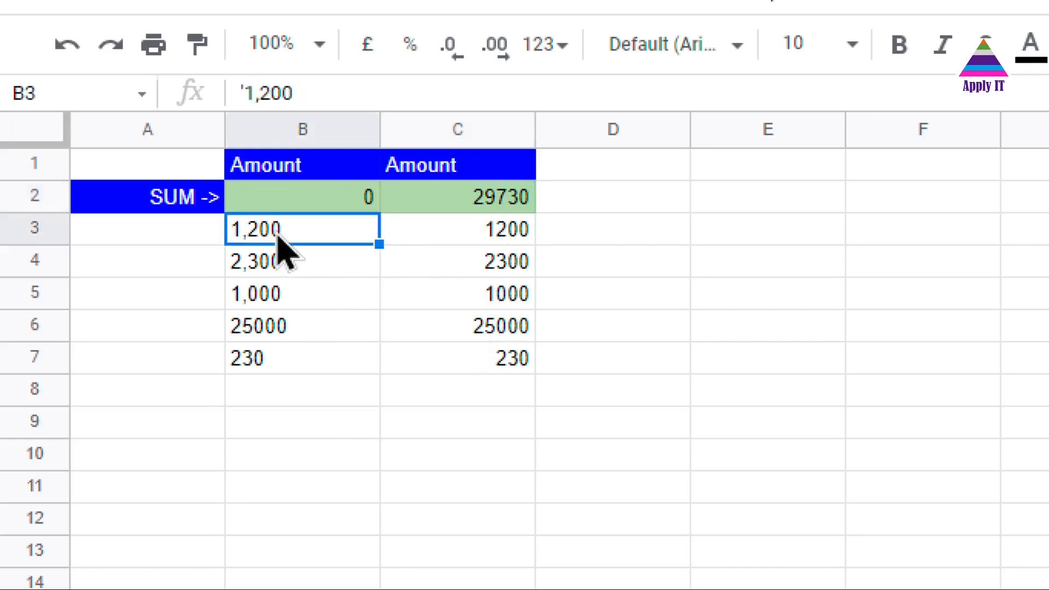